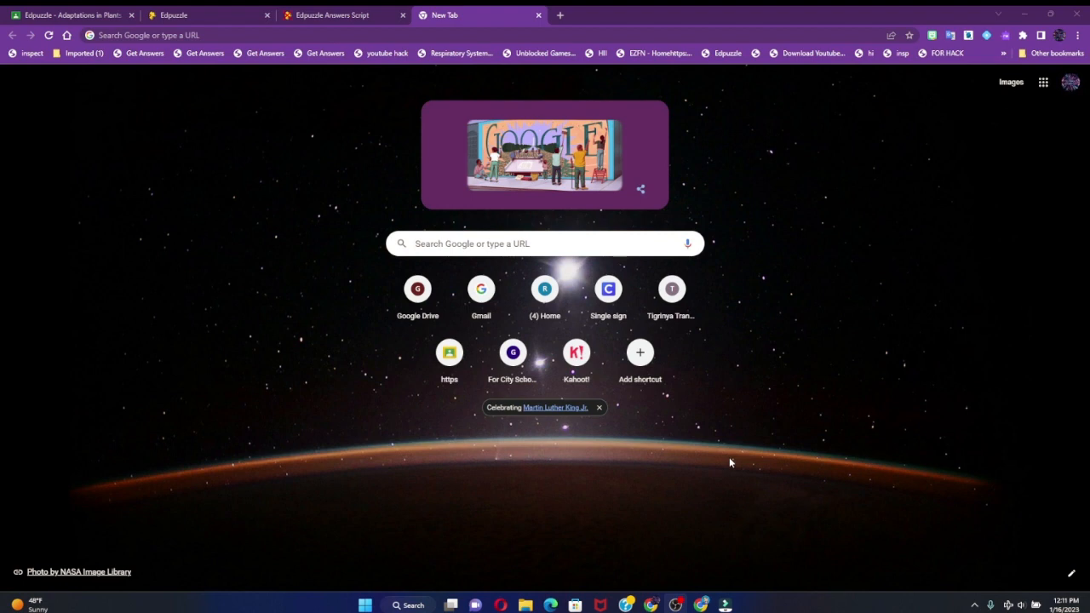
pyautogui.moveTo(722, 467)
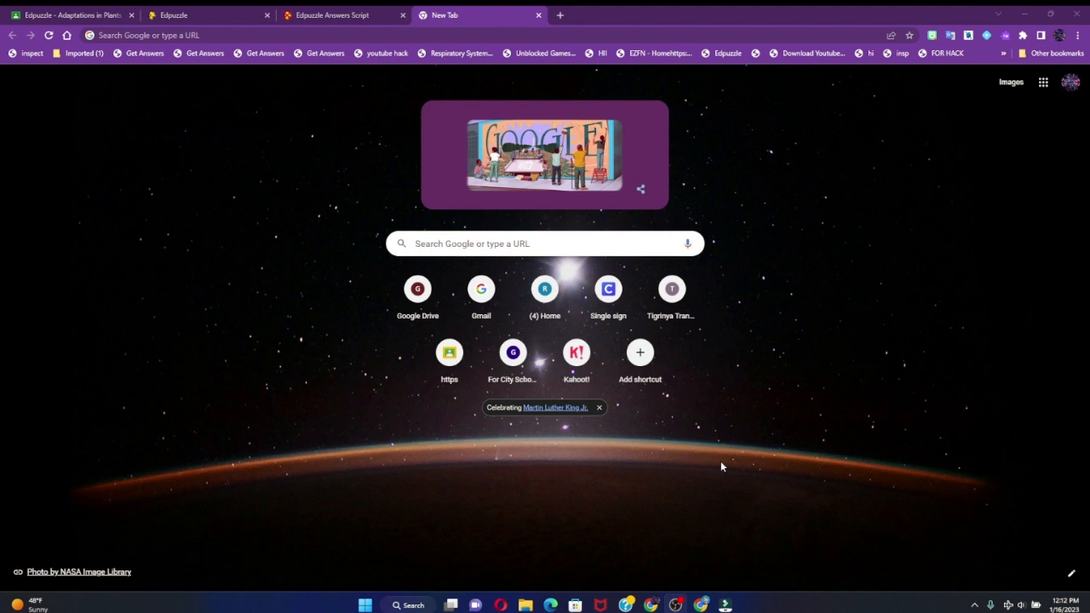
pyautogui.moveTo(916, 376)
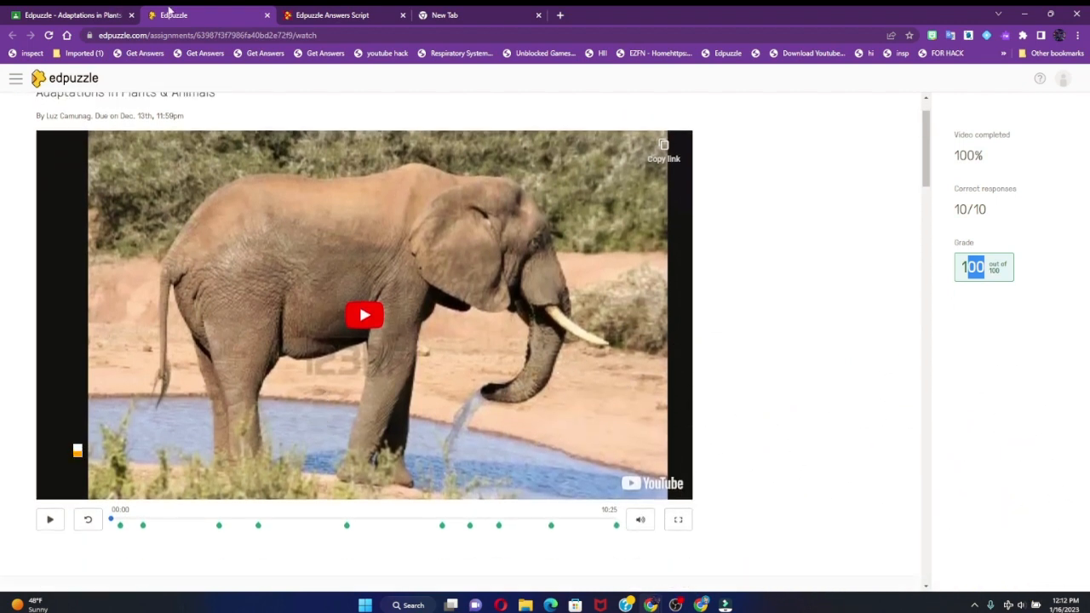
# Step: Switch to the Edpuzzle Answers Script page and bring its Get Answers bookmarklet instructions into view
pyautogui.click(330, 14)
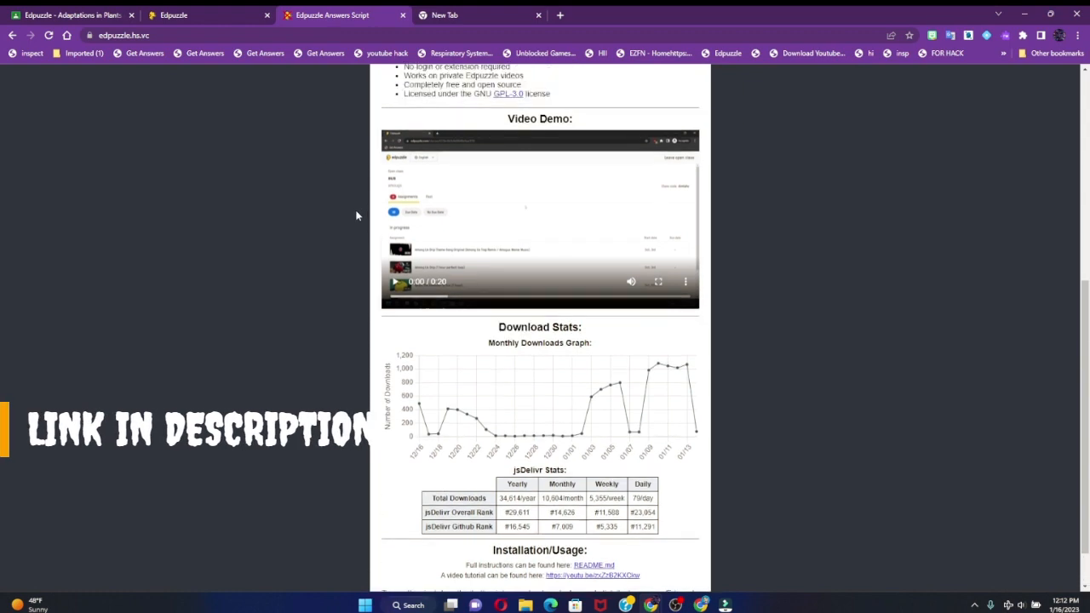
pyautogui.scroll(-3)
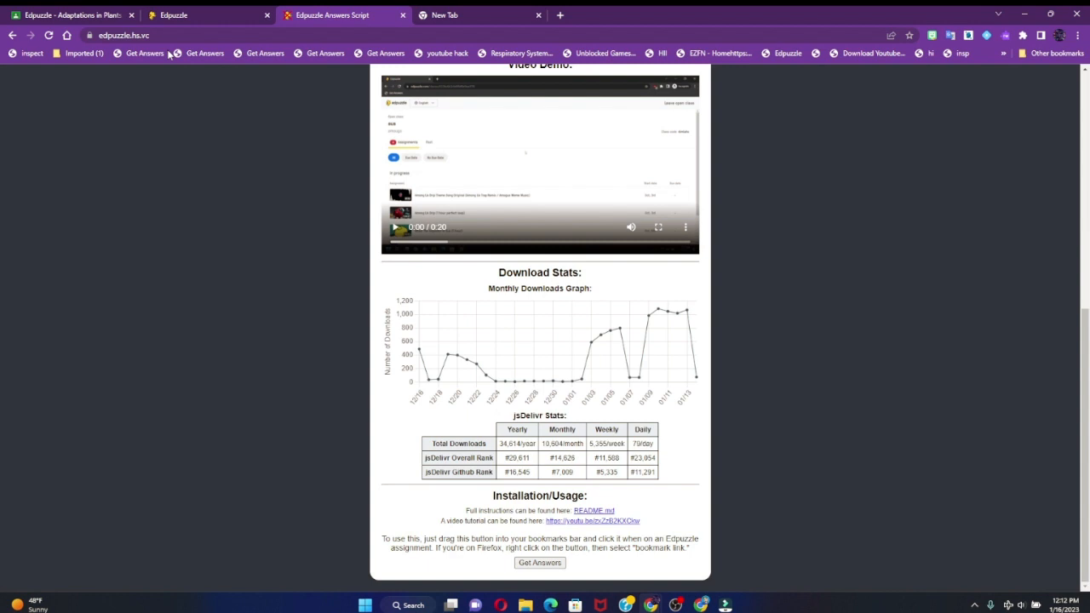
pyautogui.moveTo(286, 332)
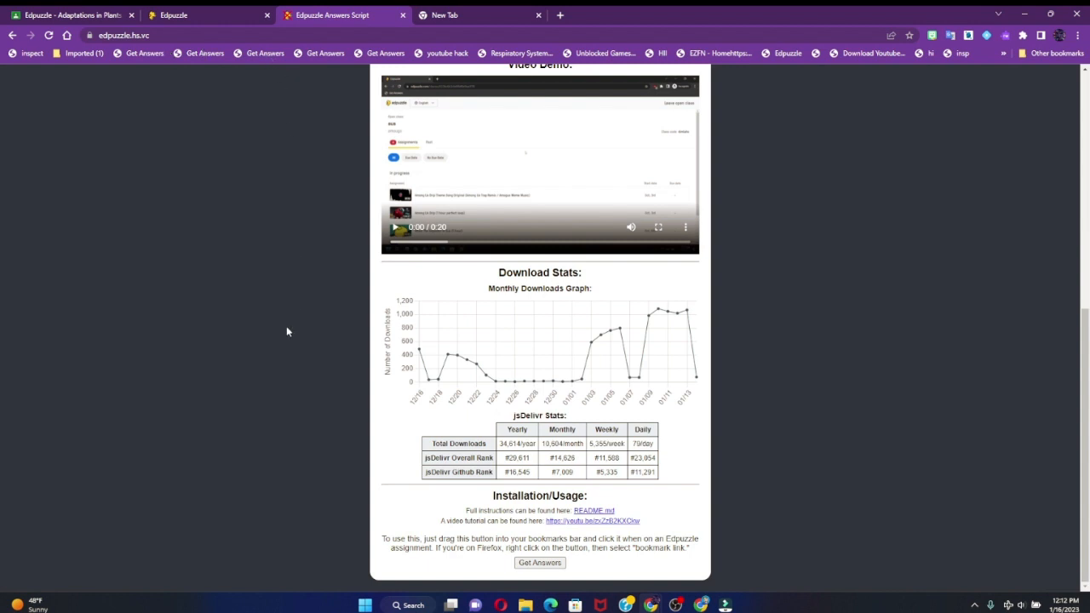
pyautogui.moveTo(205, 53)
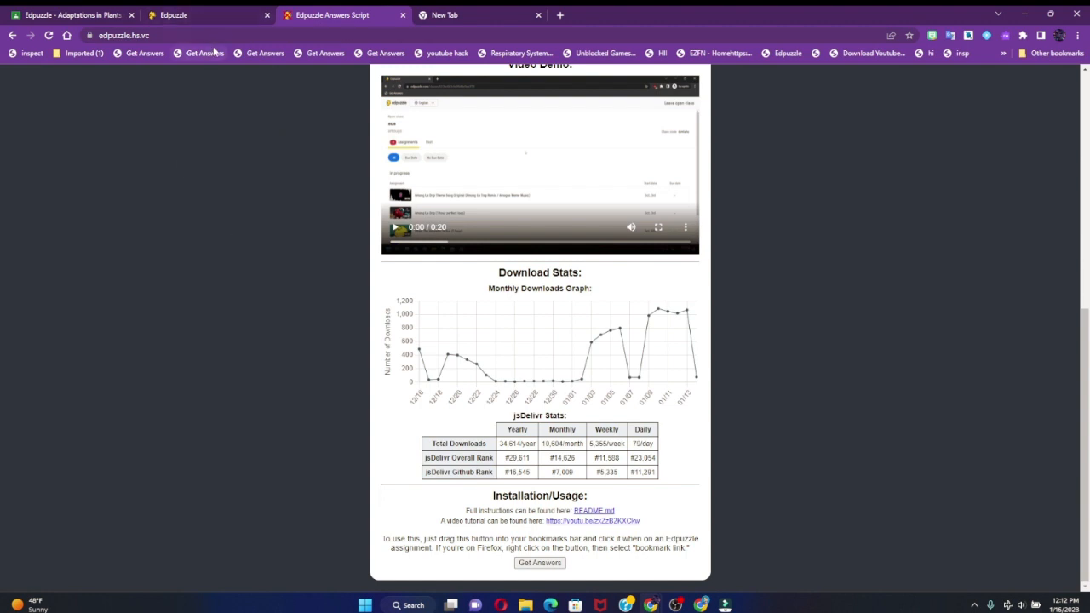
# Step: Run the Get Answers helper on the adaptations assignment, submit all answers, and return to the script page
pyautogui.click(204, 13)
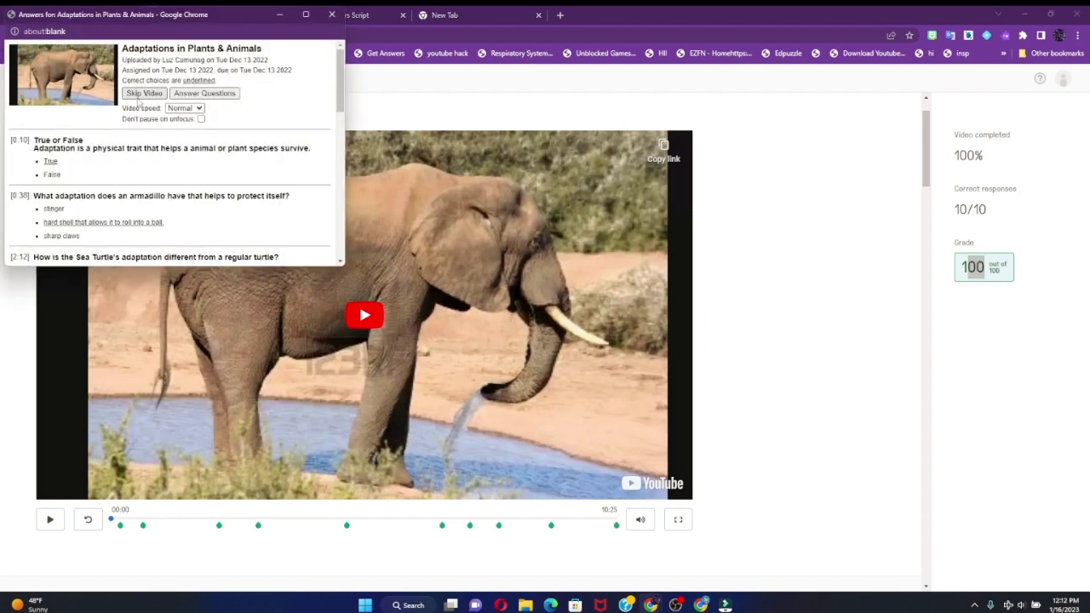
pyautogui.moveTo(211, 518)
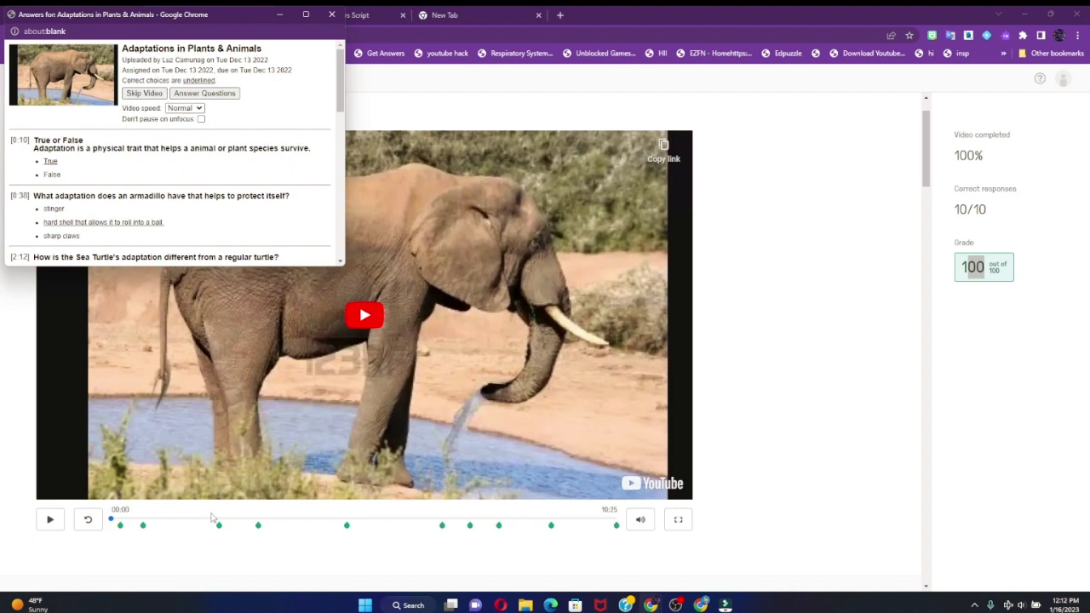
pyautogui.moveTo(443, 467)
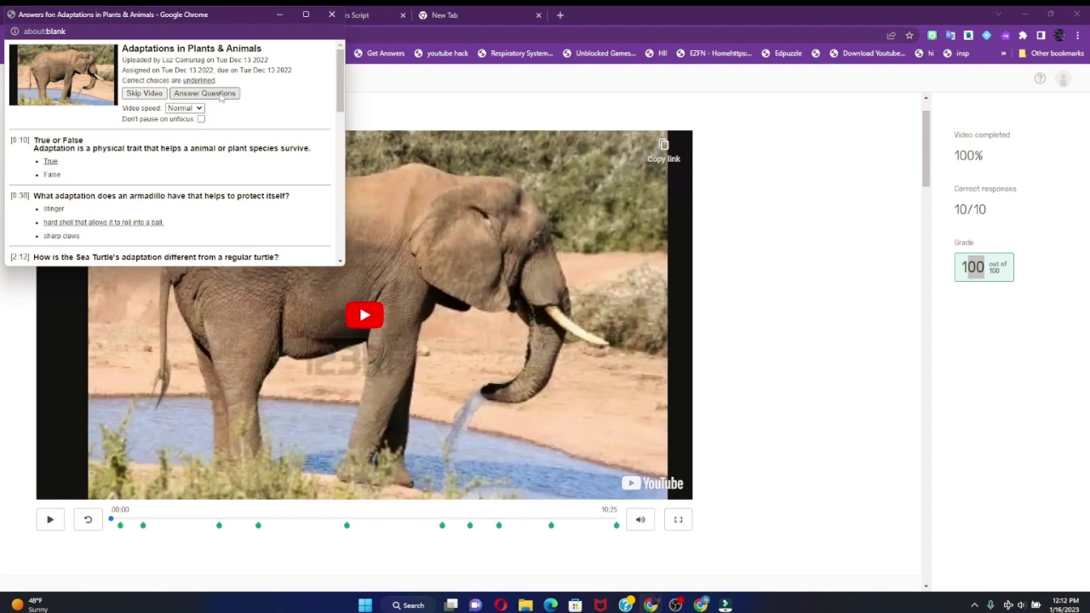
pyautogui.click(205, 92)
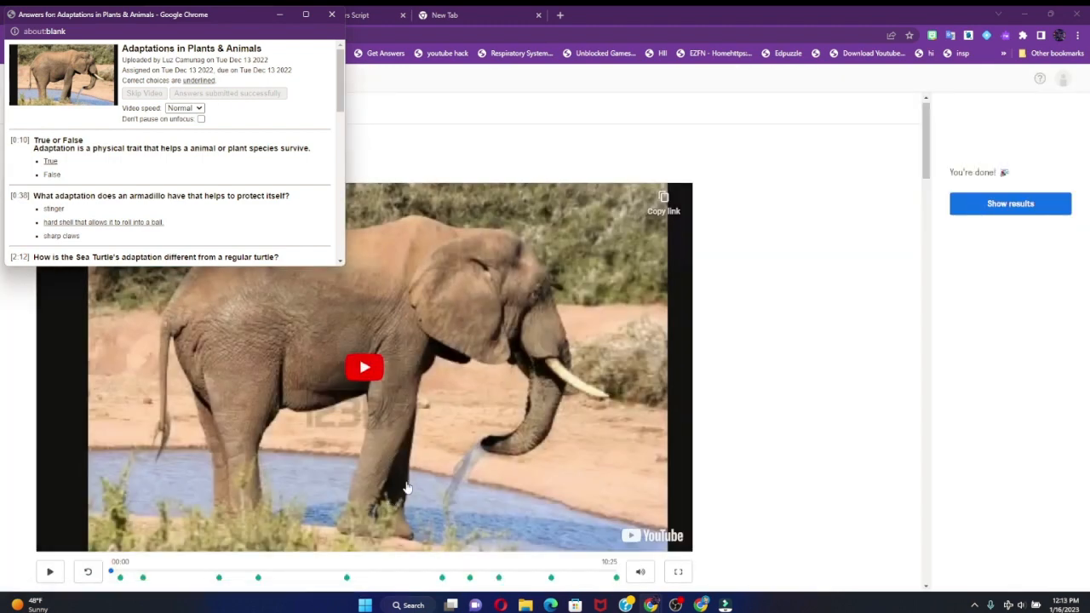
pyautogui.click(341, 13)
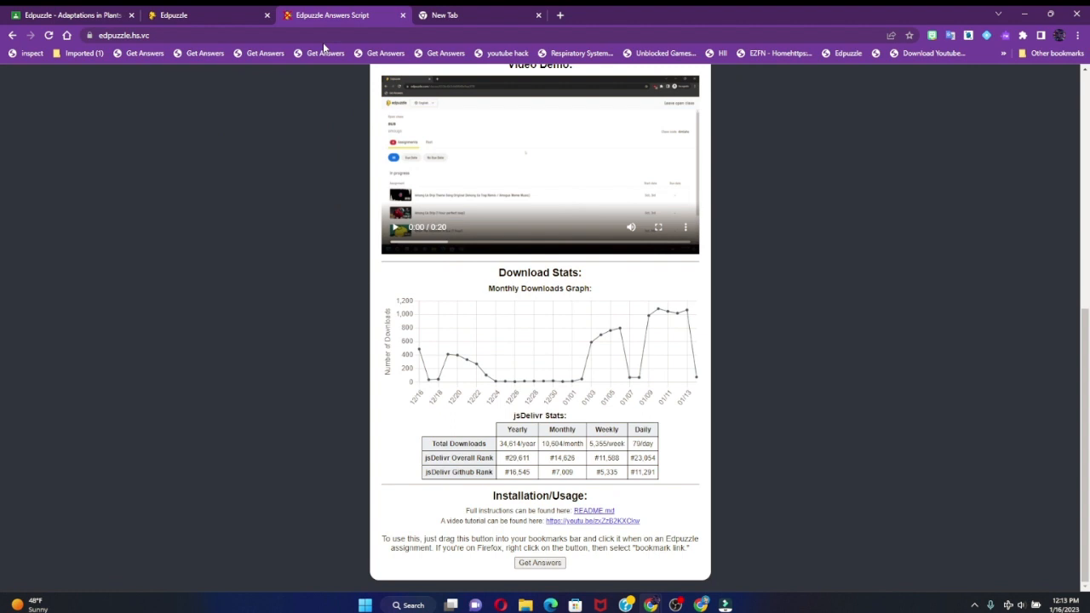
pyautogui.moveTo(3, 82)
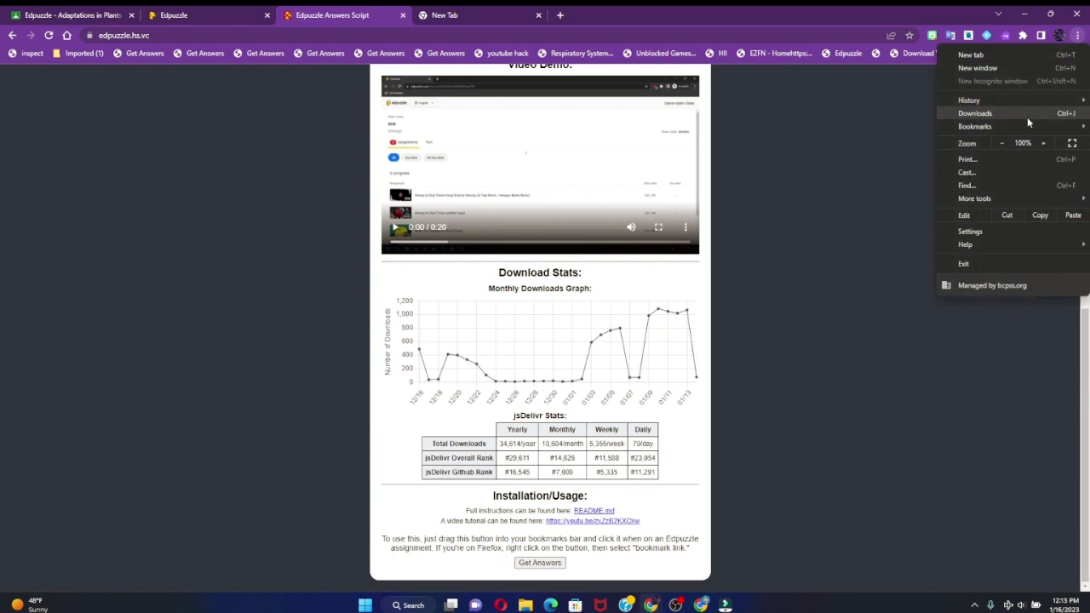
# Step: Show Chrome's saved bookmarks list with the Get Answers bookmarklet entries
pyautogui.click(974, 126)
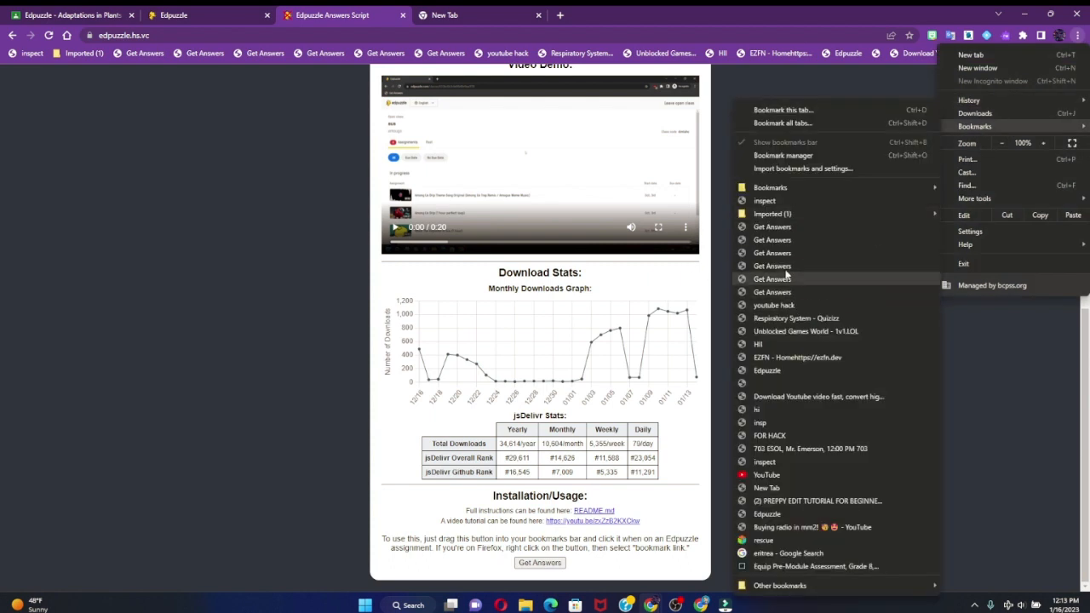
pyautogui.moveTo(771, 292)
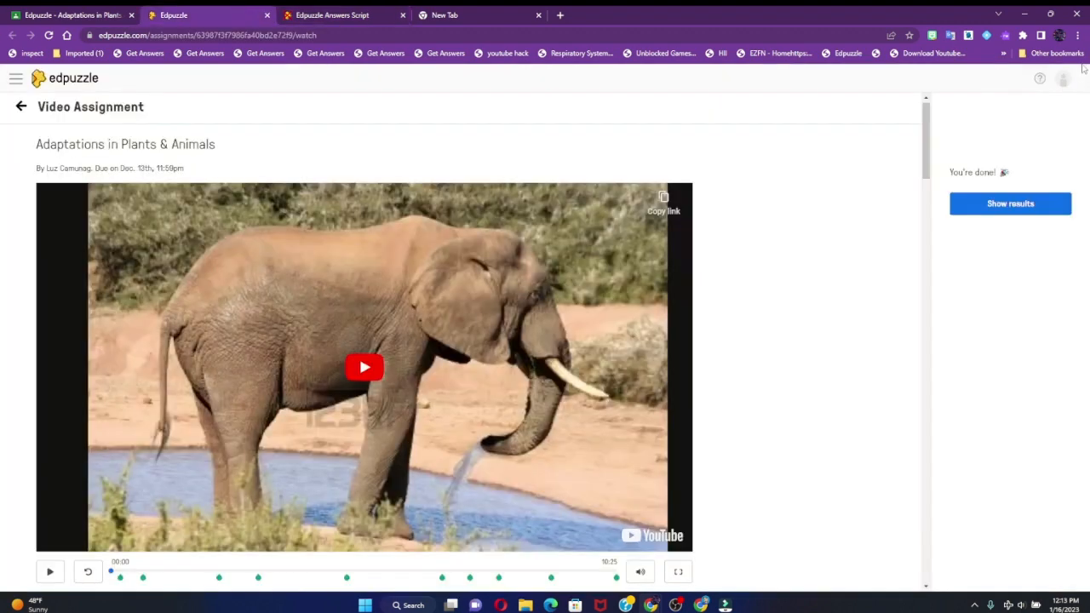
# Step: Rerun Get Answers, resubmit the questions, and reveal results: 100% video, 10/10 correct, grade 100
pyautogui.click(1076, 34)
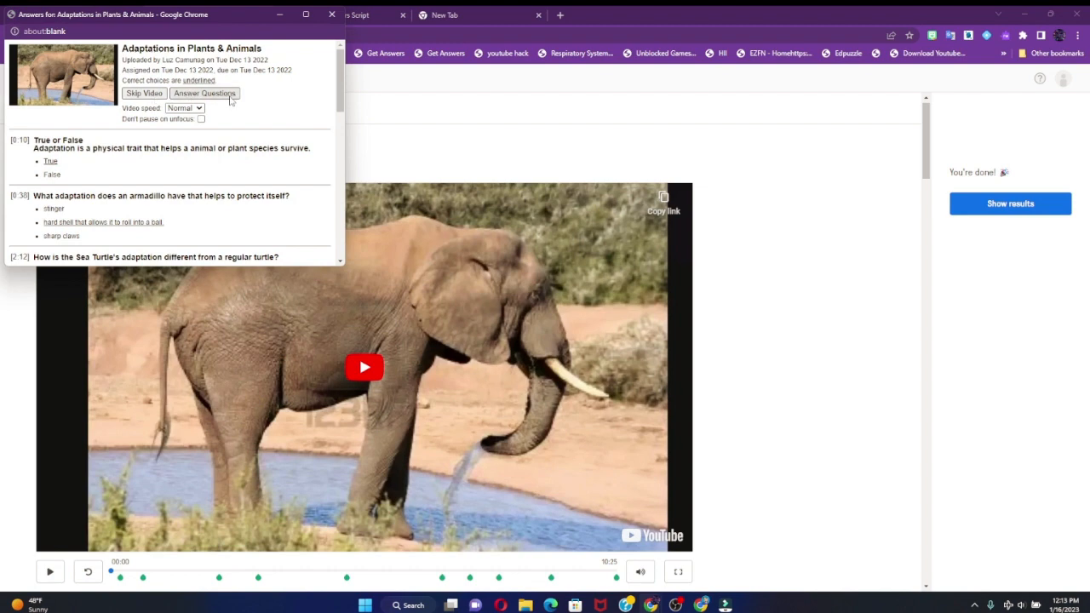
pyautogui.click(204, 92)
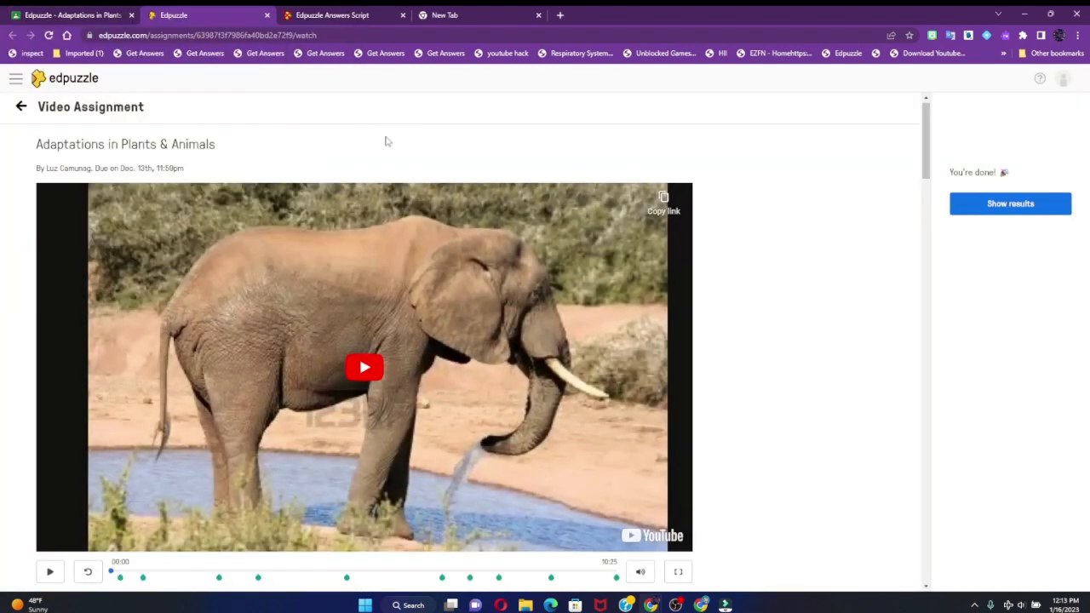
pyautogui.moveTo(1010, 204)
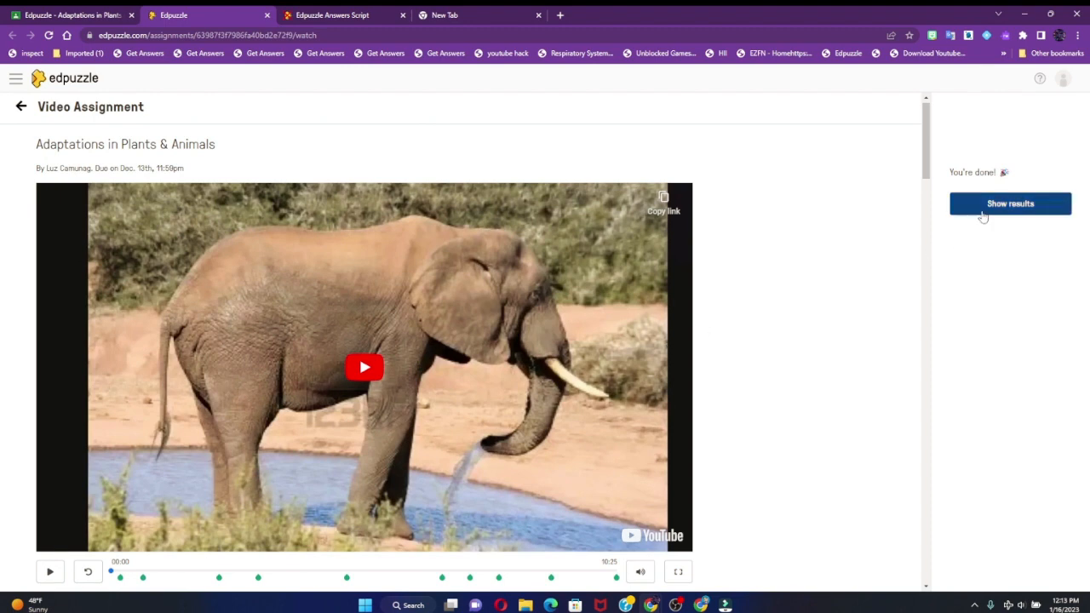
pyautogui.click(1010, 204)
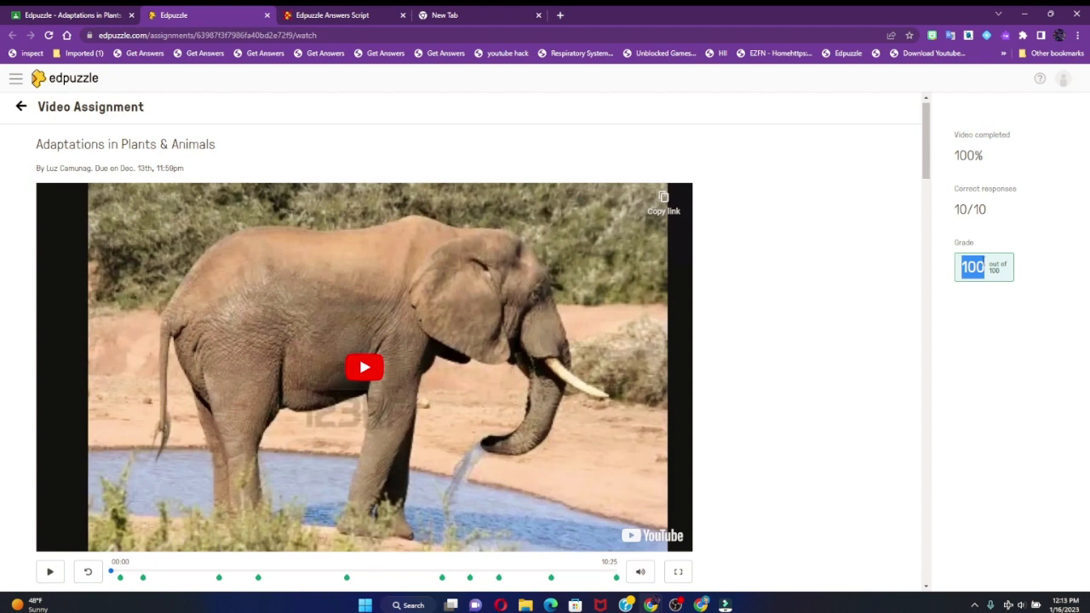
pyautogui.moveTo(889, 281)
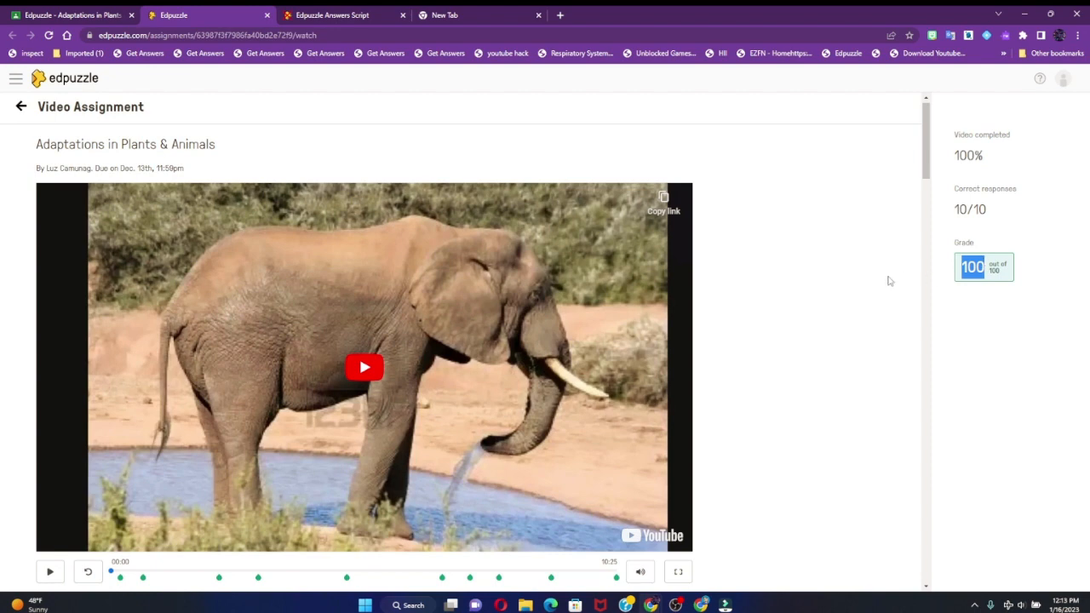
pyautogui.moveTo(872, 290)
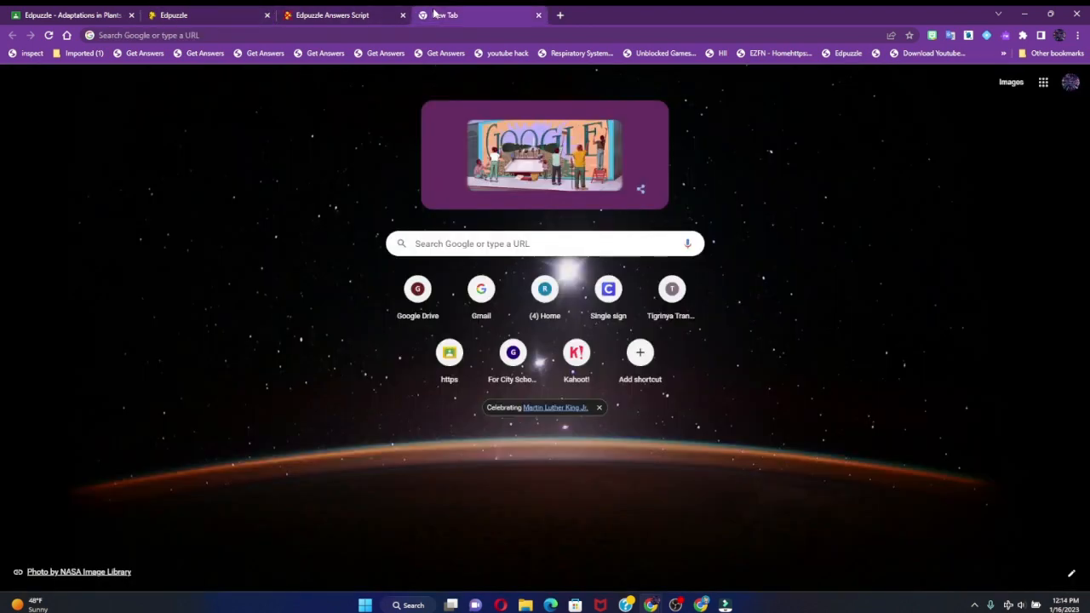
pyautogui.moveTo(512, 353)
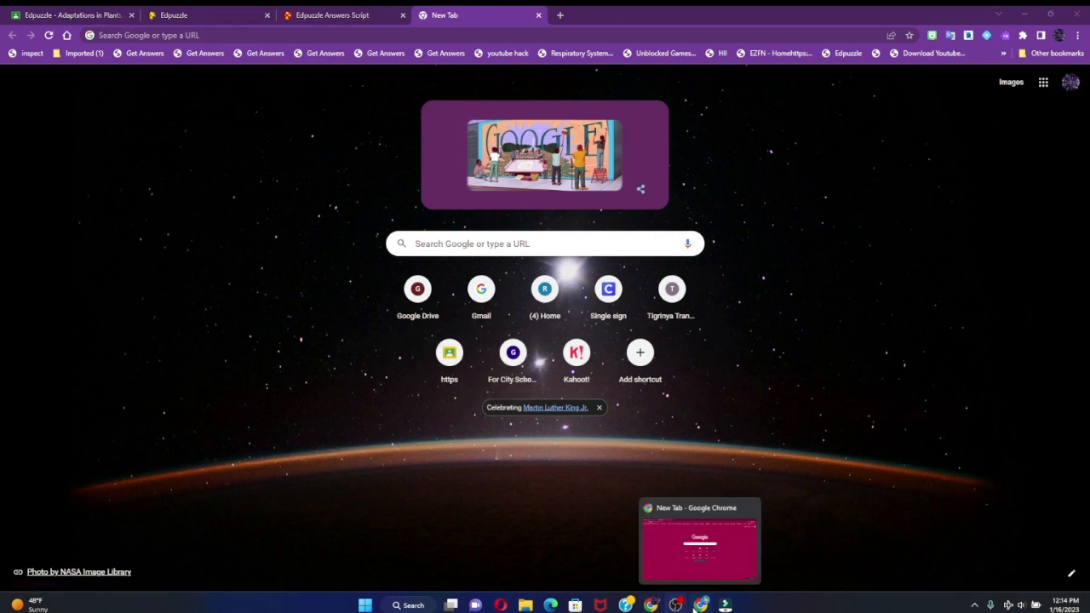
pyautogui.moveTo(620, 327)
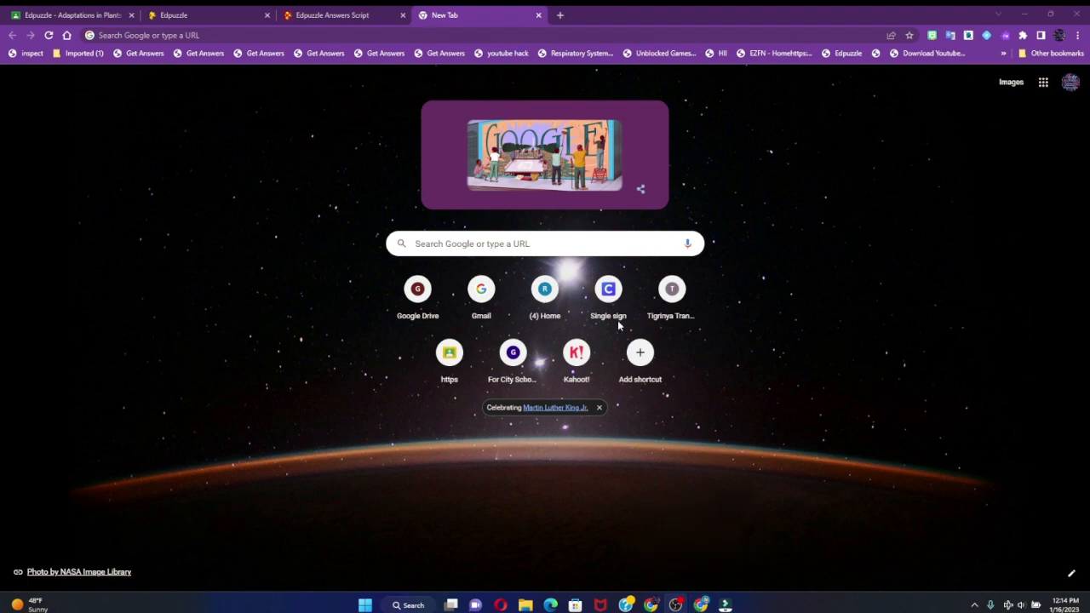